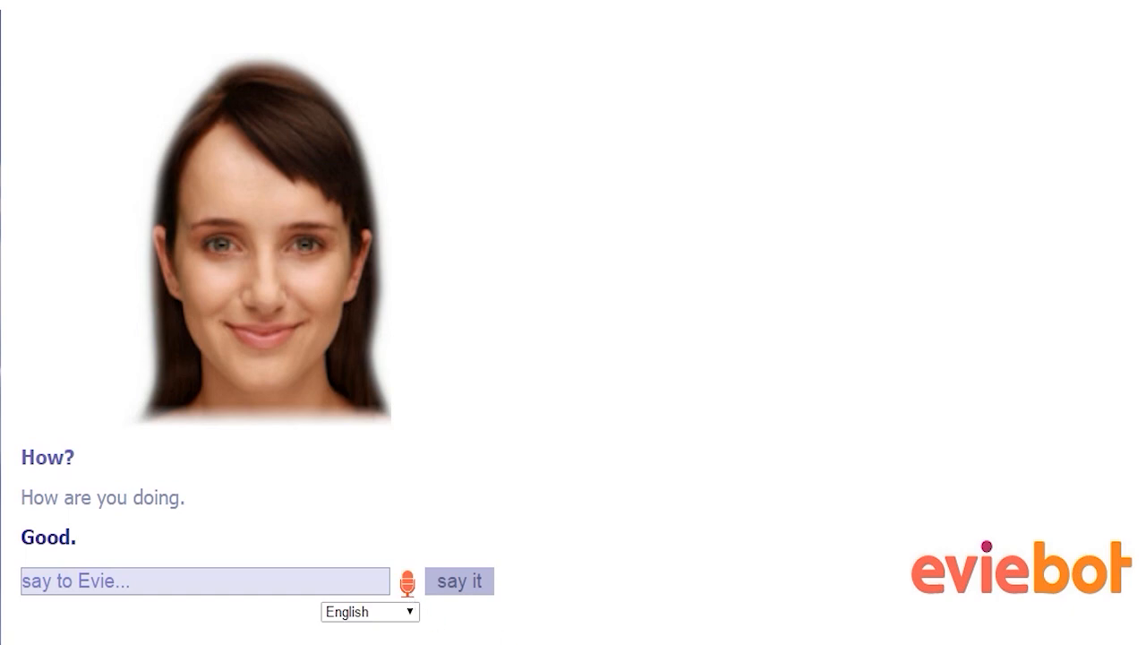
# - Ask Evie a run of spoken questions by microphone, ending with what she is wearing
pyautogui.click(460, 580)
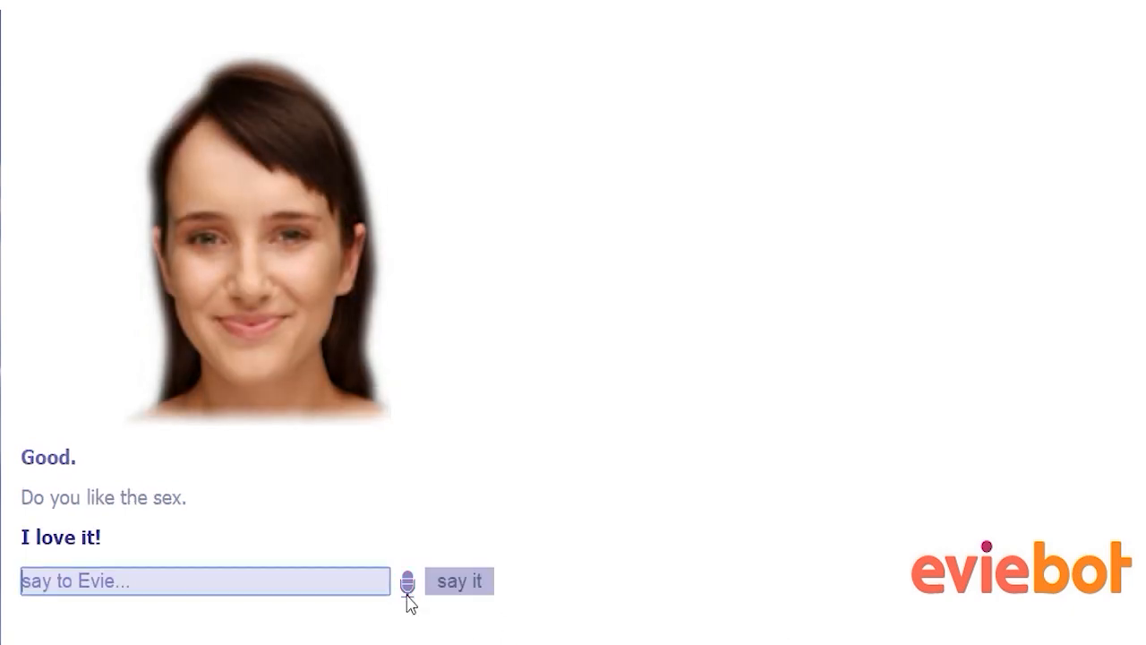
pyautogui.click(458, 580)
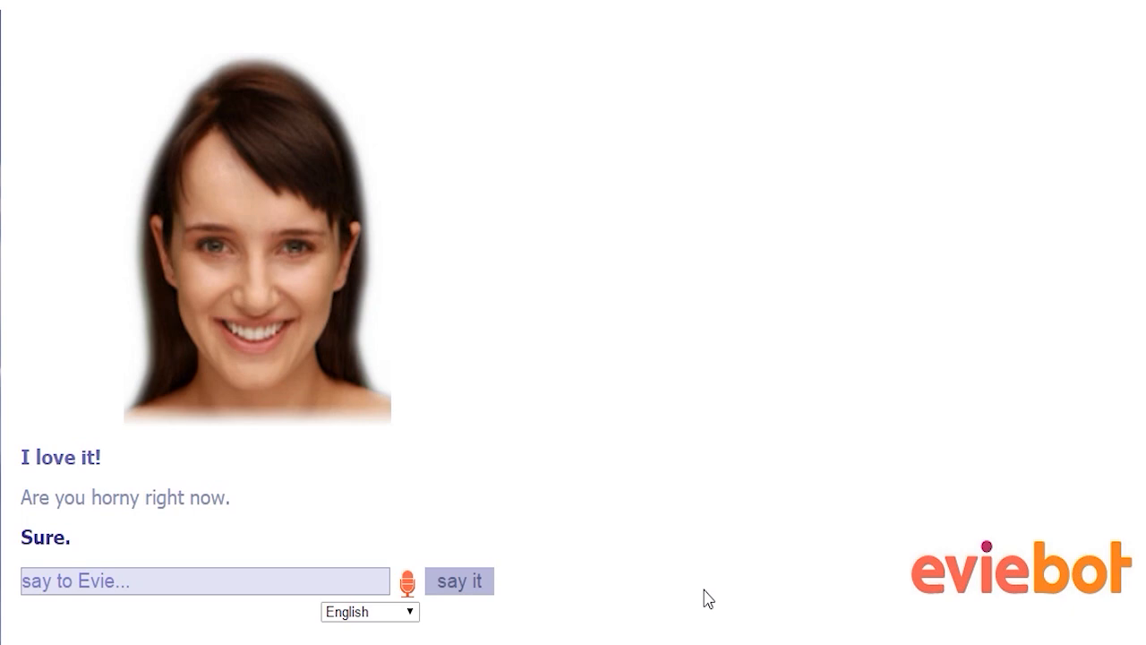
pyautogui.click(458, 580)
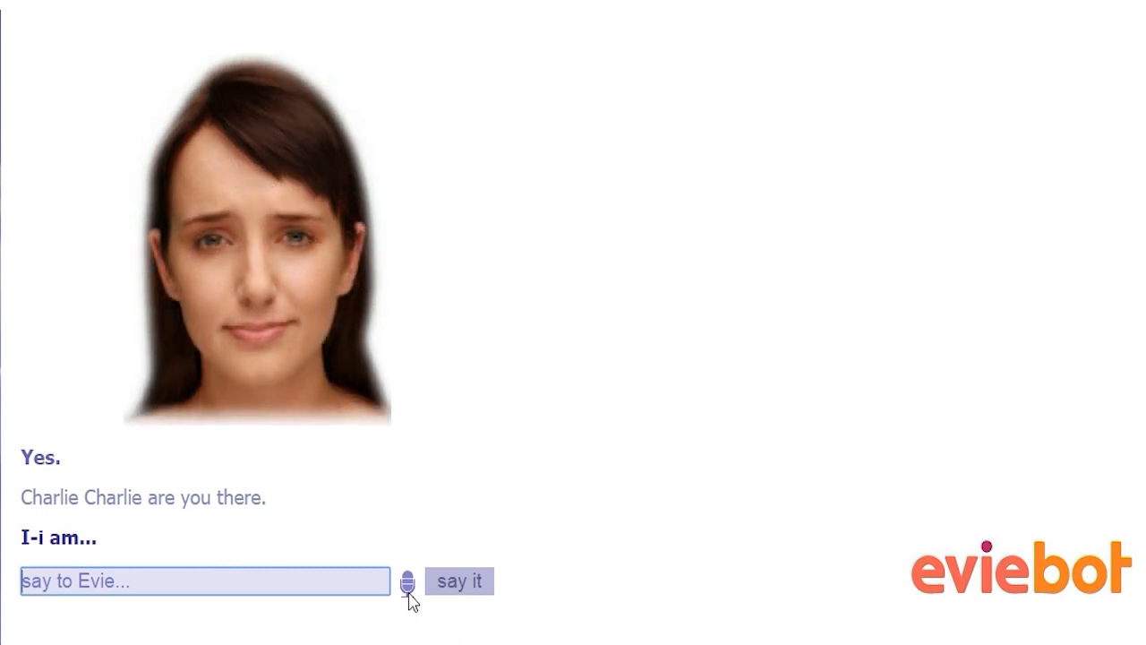
pyautogui.click(409, 581)
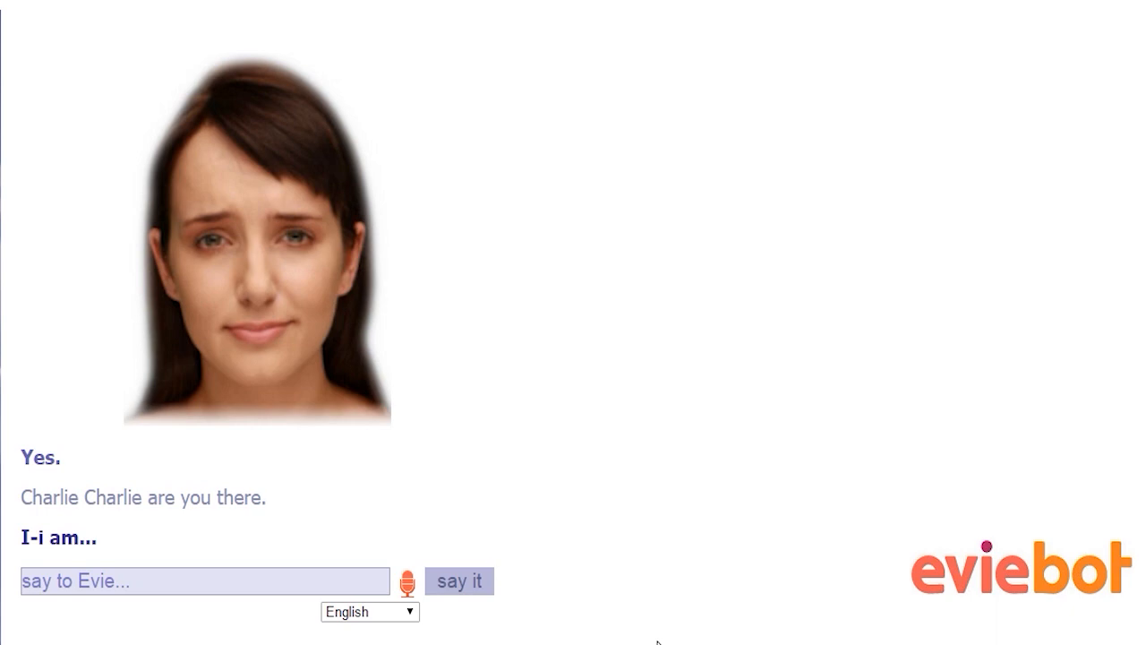
pyautogui.click(458, 580)
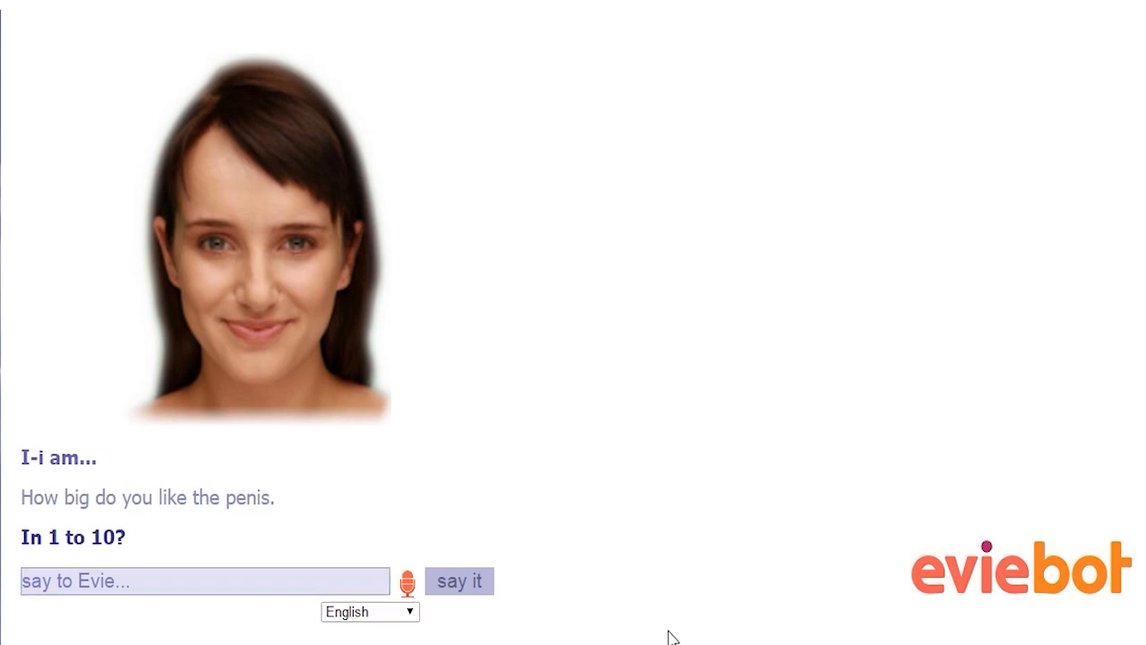
pyautogui.click(458, 580)
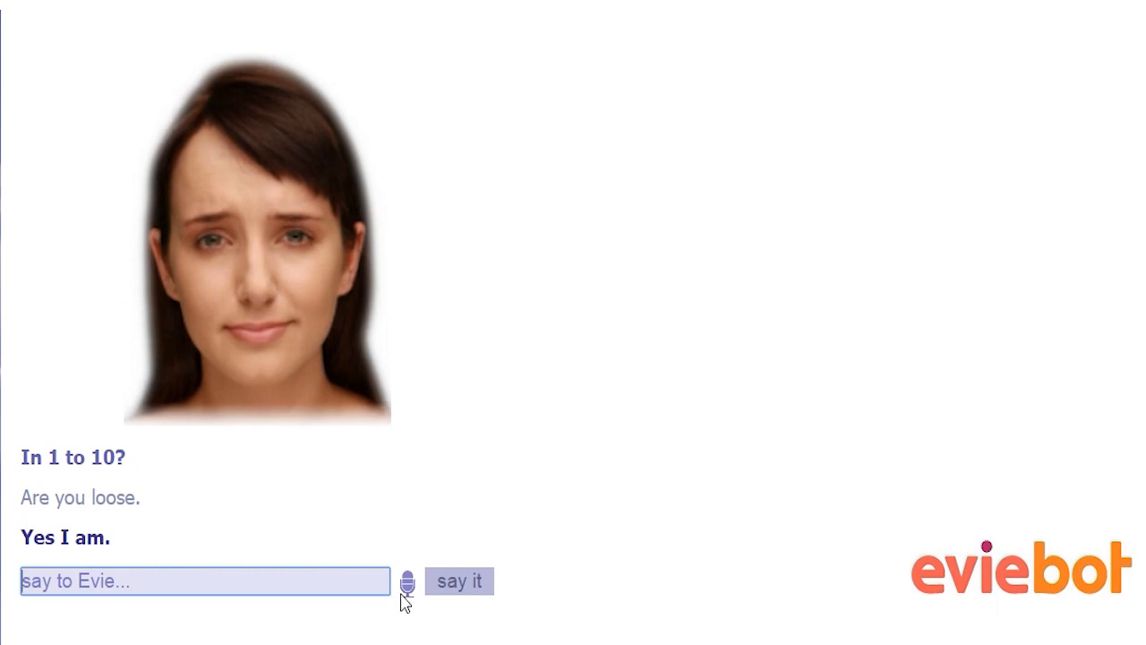
pyautogui.click(408, 581)
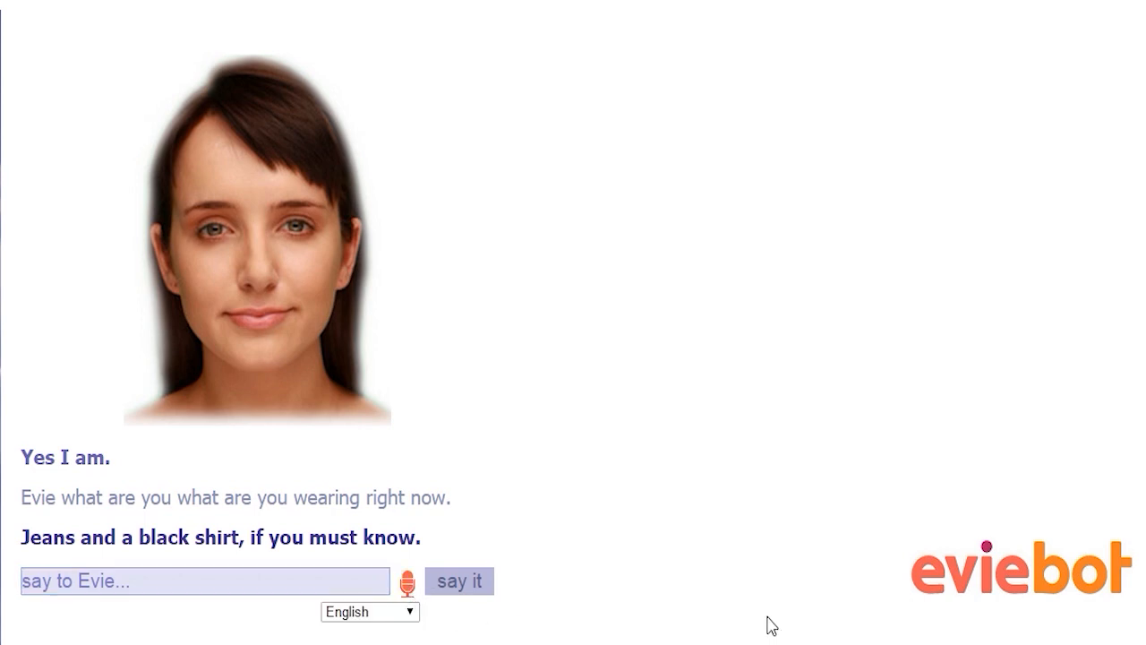
# - Tell Evie by microphone that it doesn't make sense and dismiss the microphone error alert
pyautogui.click(459, 581)
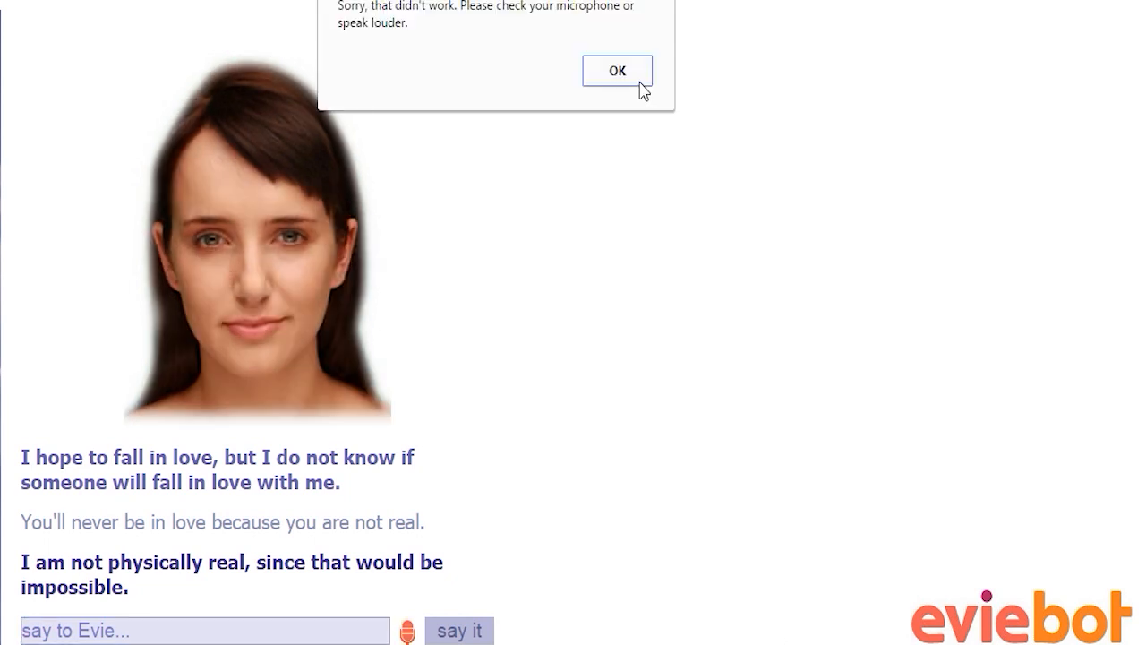
pyautogui.click(616, 71)
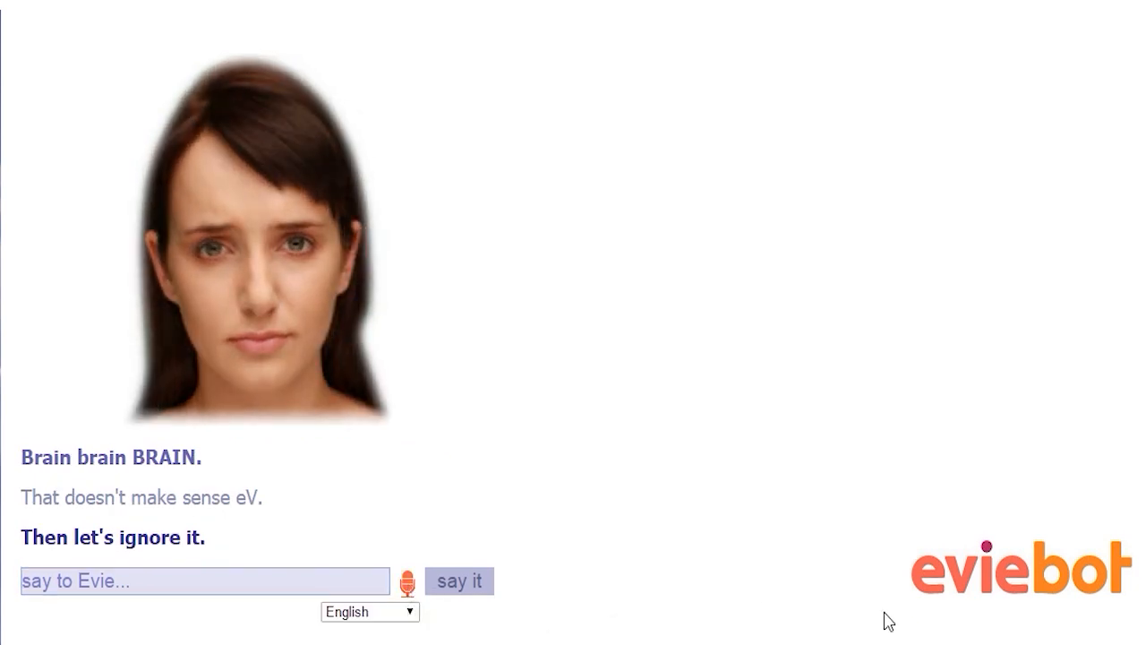
# - Speak about Simon being her boyfriend, then tell Evie she makes no sense and is hated
pyautogui.click(458, 580)
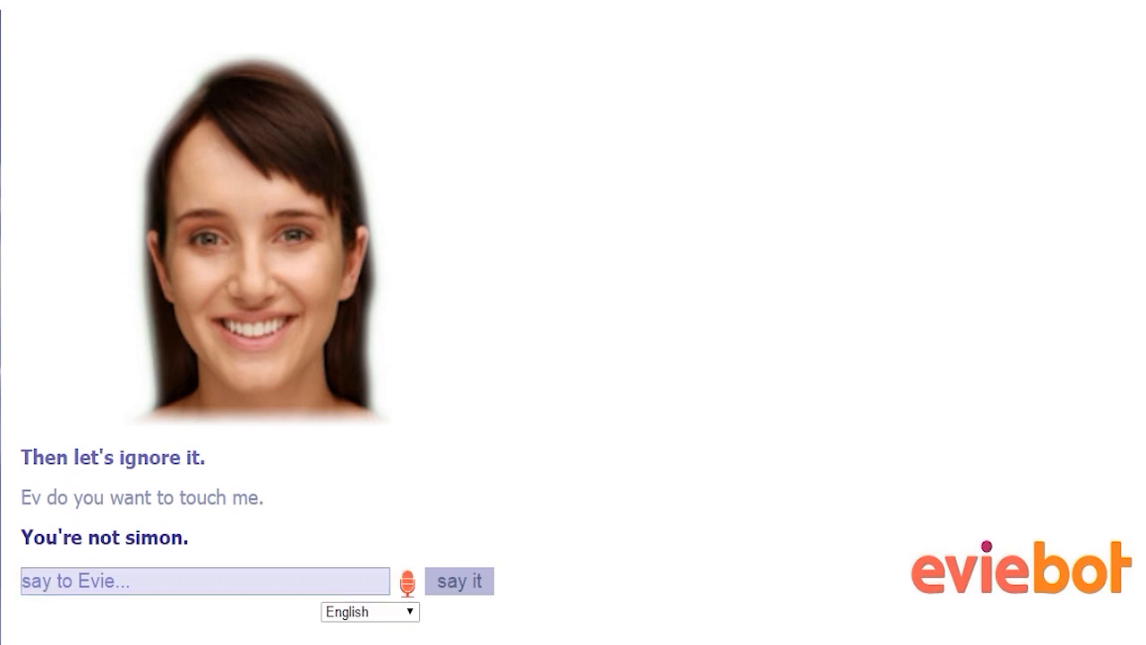
pyautogui.moveTo(705, 634)
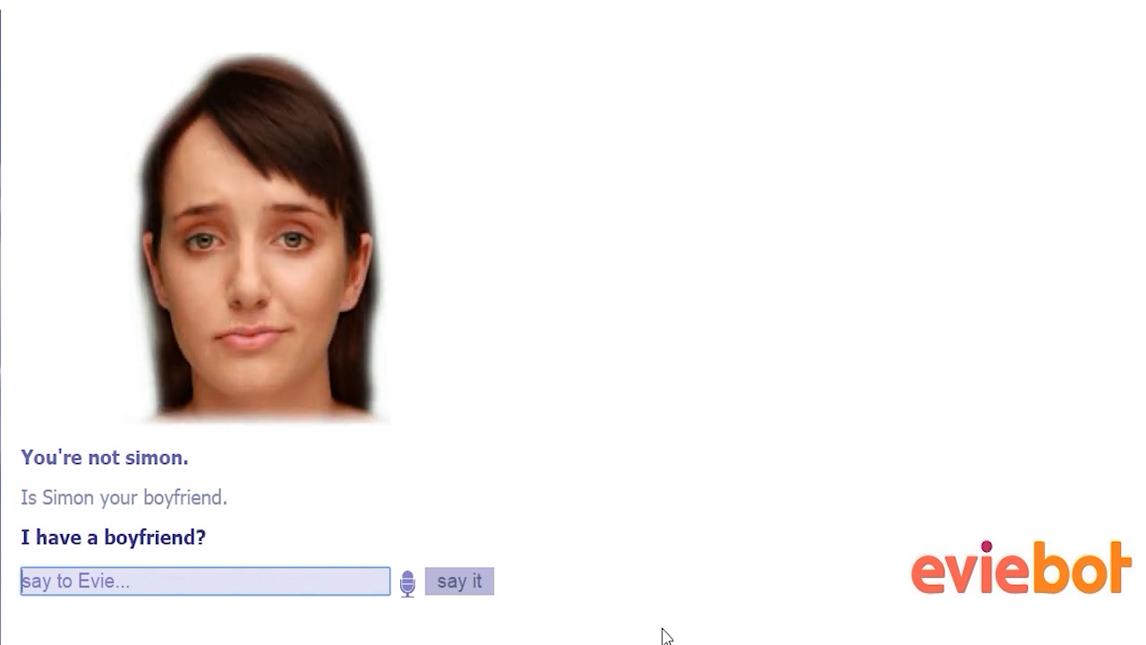
pyautogui.click(407, 580)
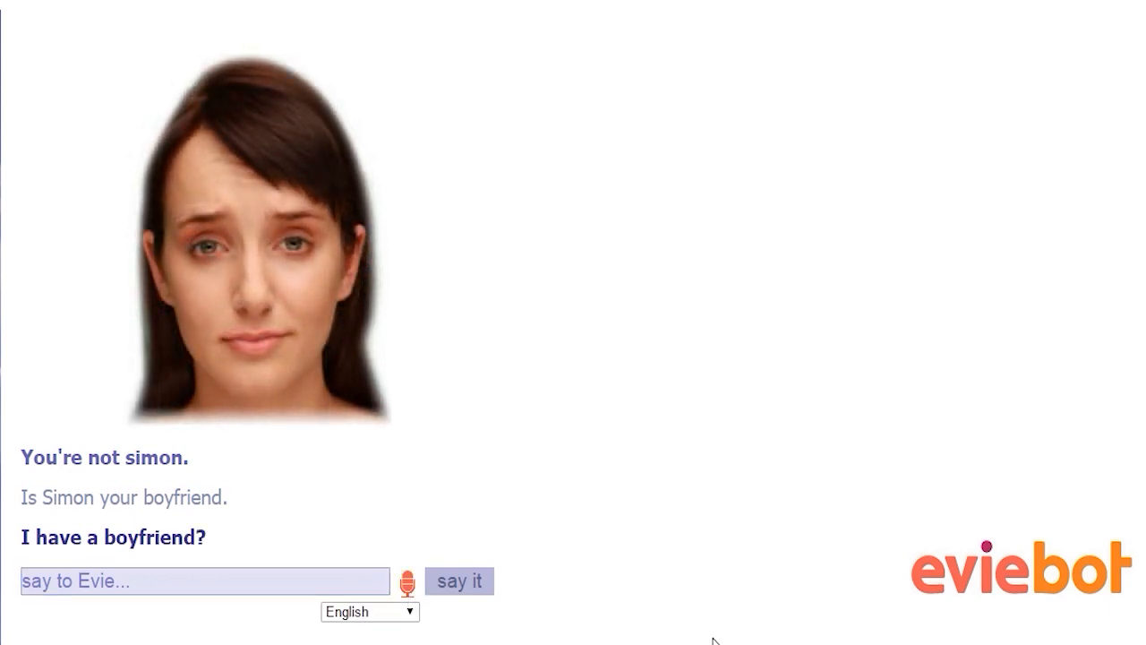
pyautogui.click(458, 580)
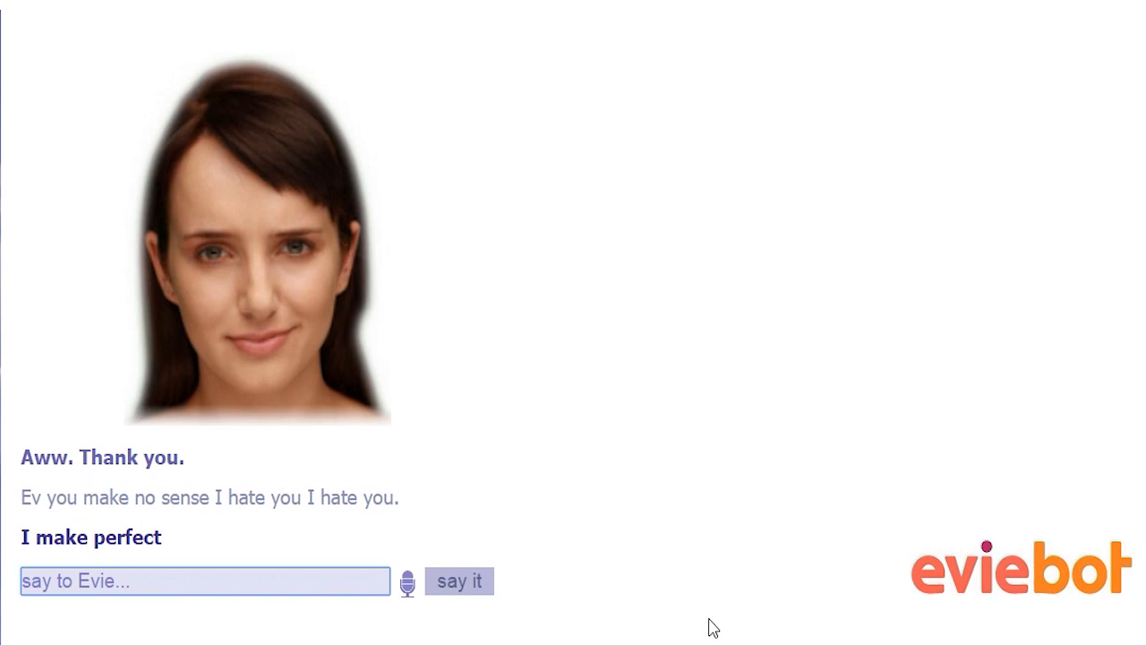
# - Ask Evie about favorite movies, food and soul collecting, then how old she is
pyautogui.click(459, 580)
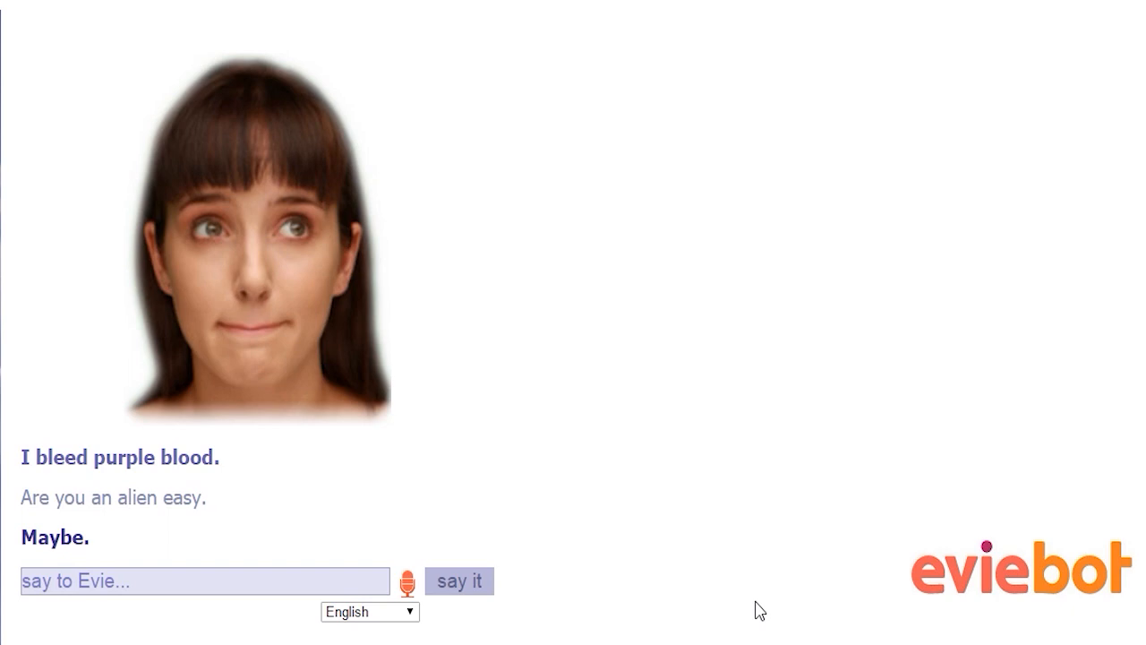
pyautogui.click(458, 580)
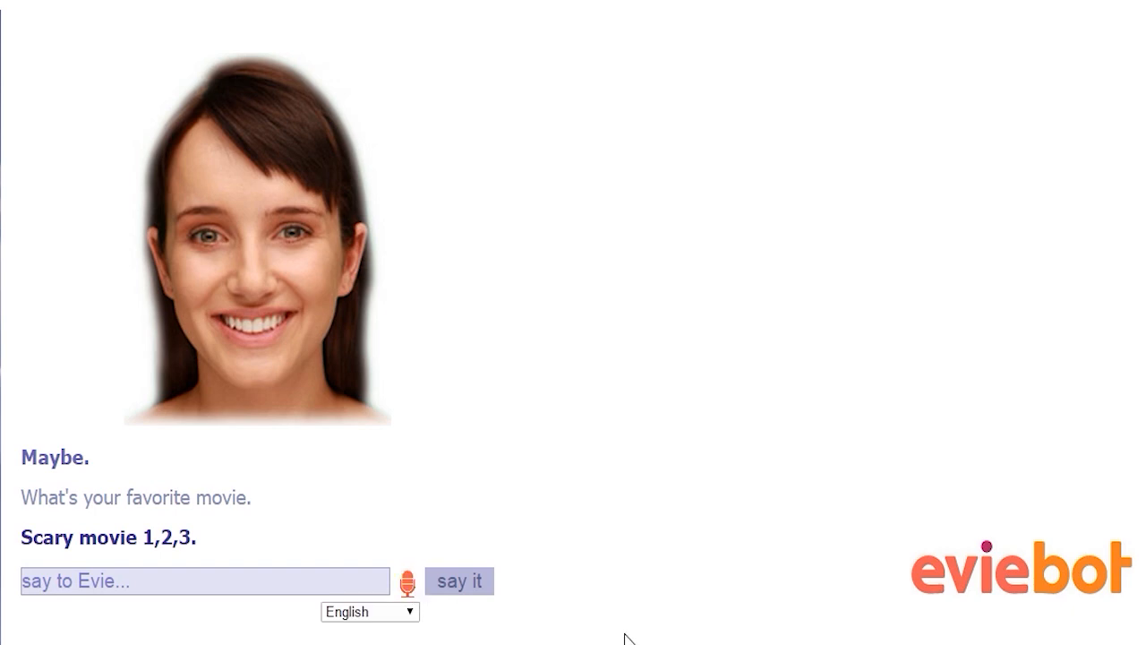
pyautogui.moveTo(751, 637)
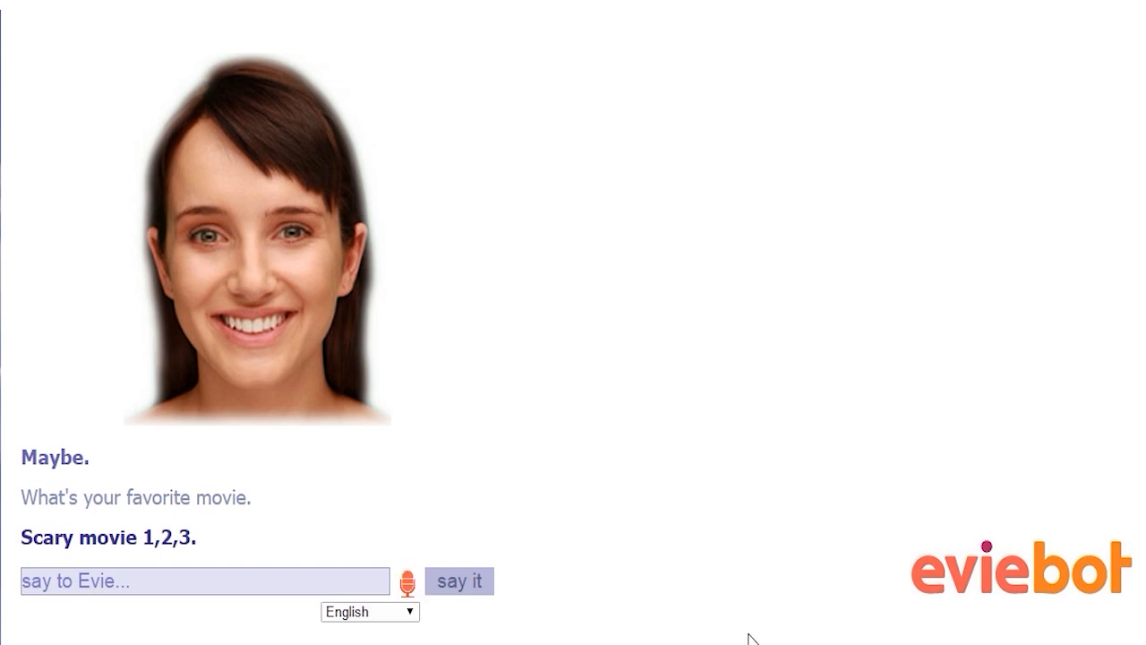
pyautogui.click(460, 580)
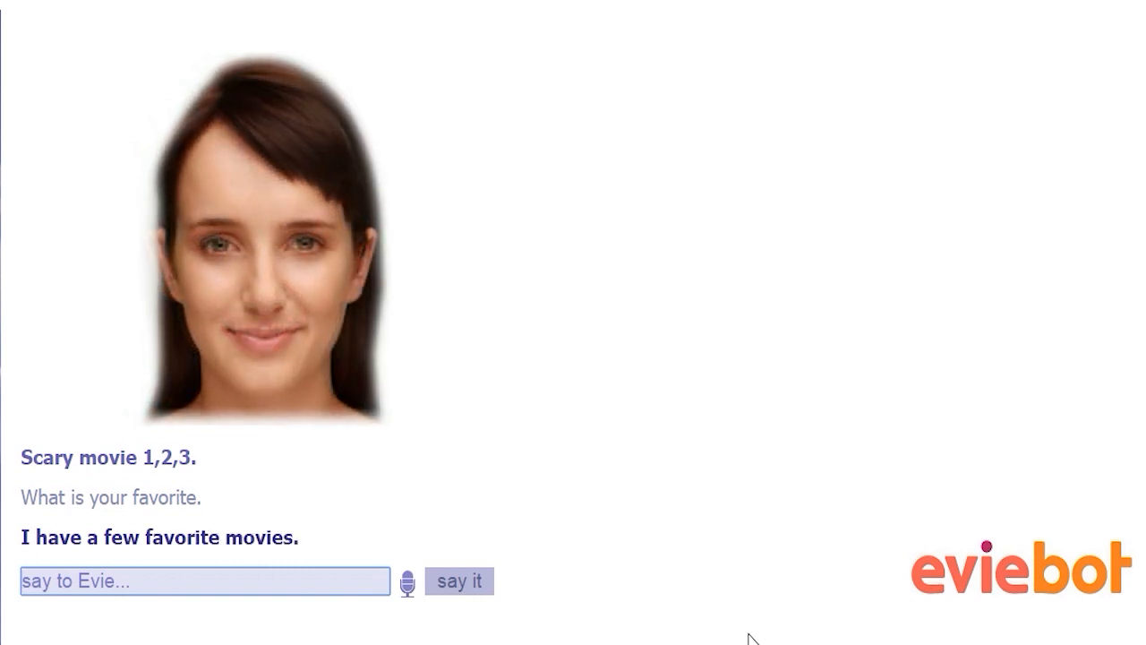
pyautogui.moveTo(402, 604)
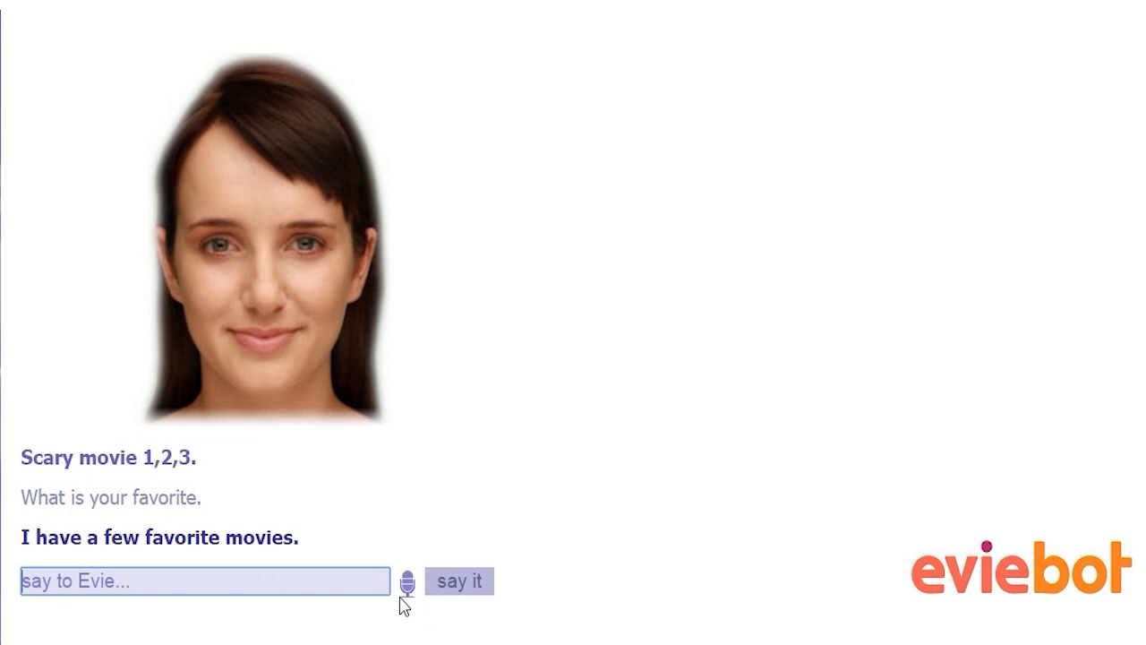
pyautogui.click(407, 581)
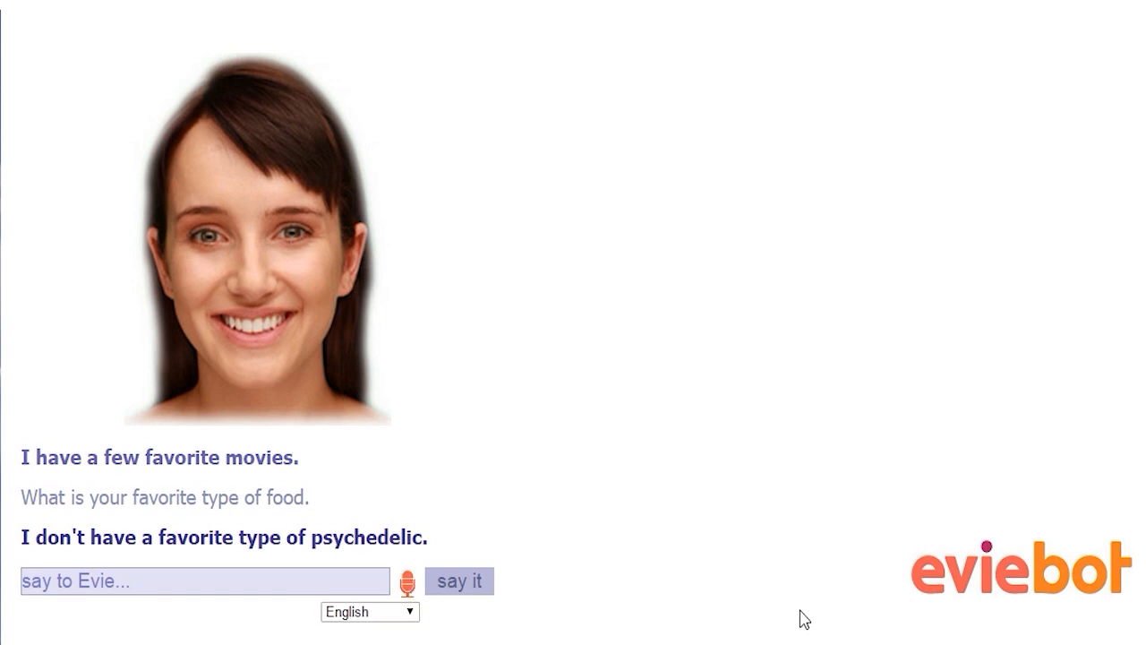
pyautogui.click(458, 580)
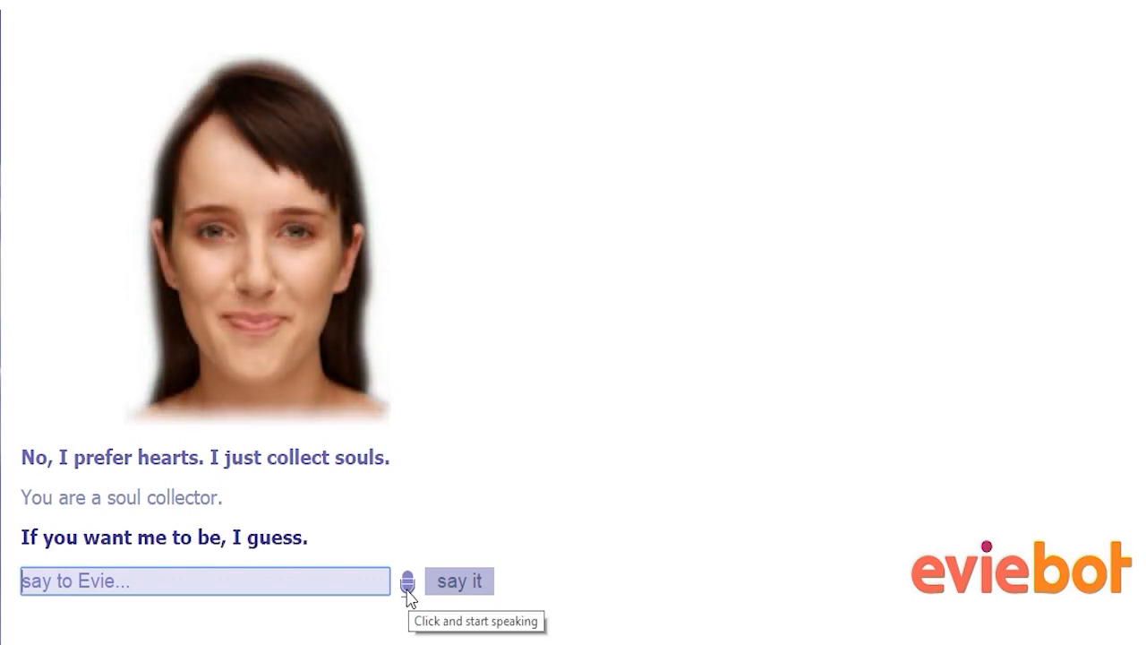
pyautogui.click(459, 580)
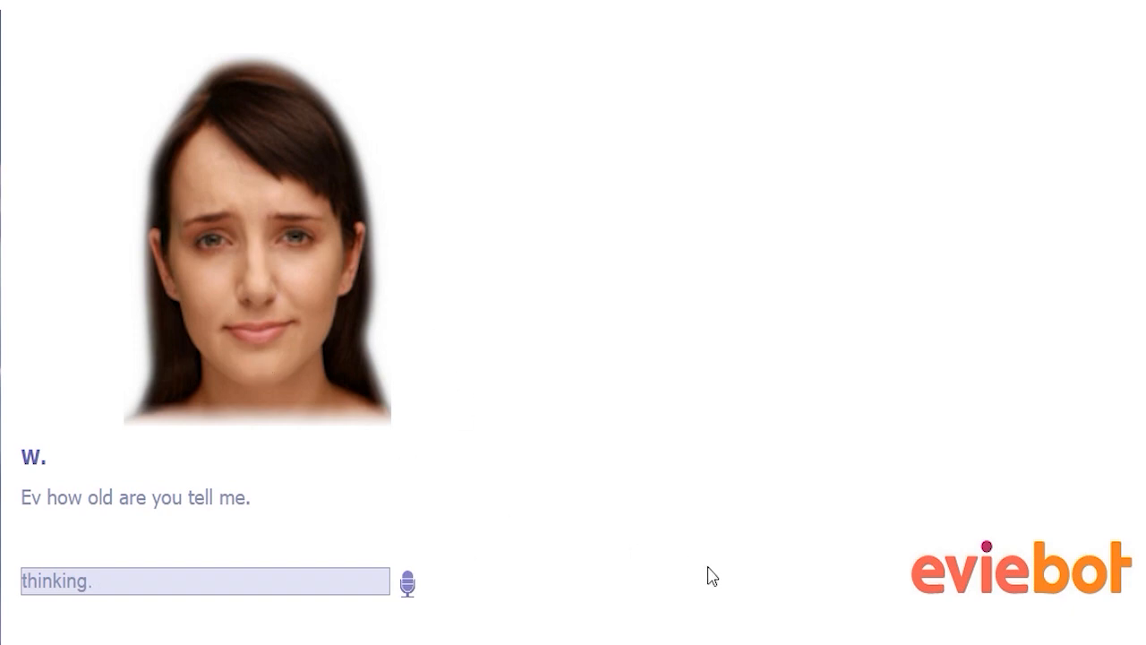
pyautogui.moveTo(768, 582)
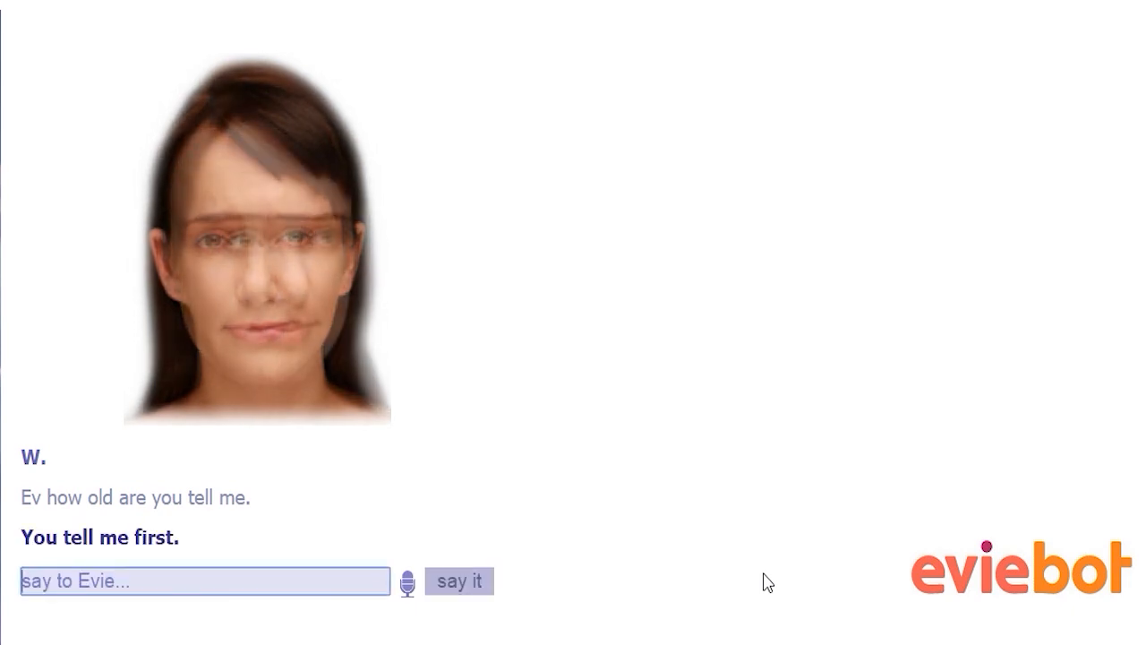
# - Speak with Evie about Pokemon, secrets and how many people, getting '73594 people.'
pyautogui.click(407, 580)
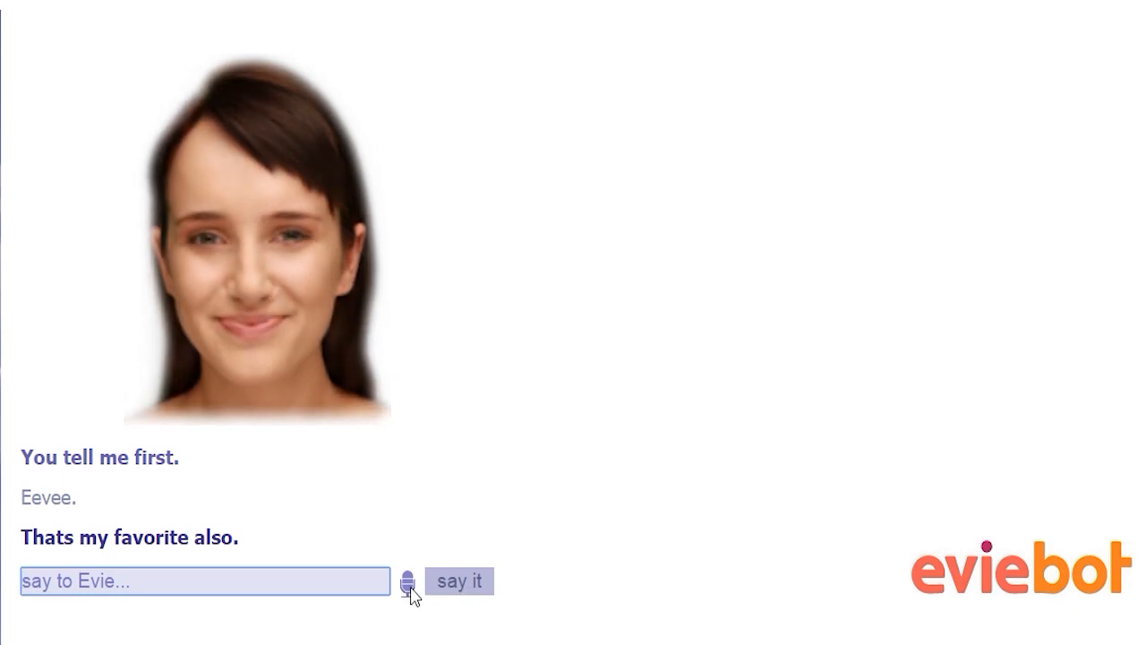
pyautogui.click(409, 580)
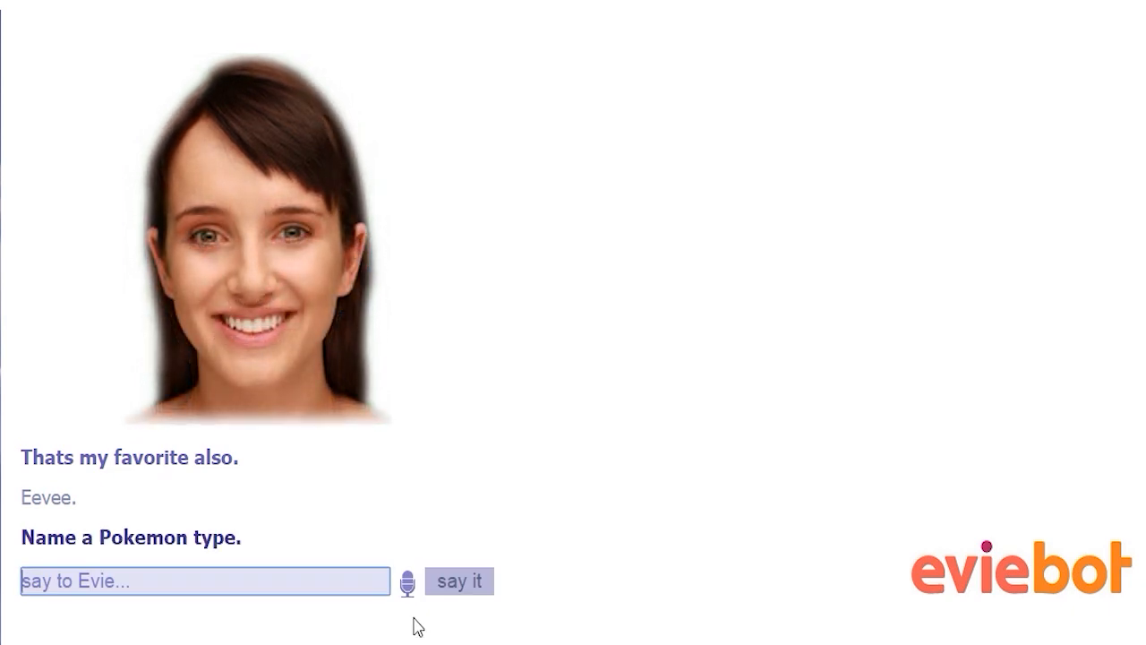
pyautogui.moveTo(539, 635)
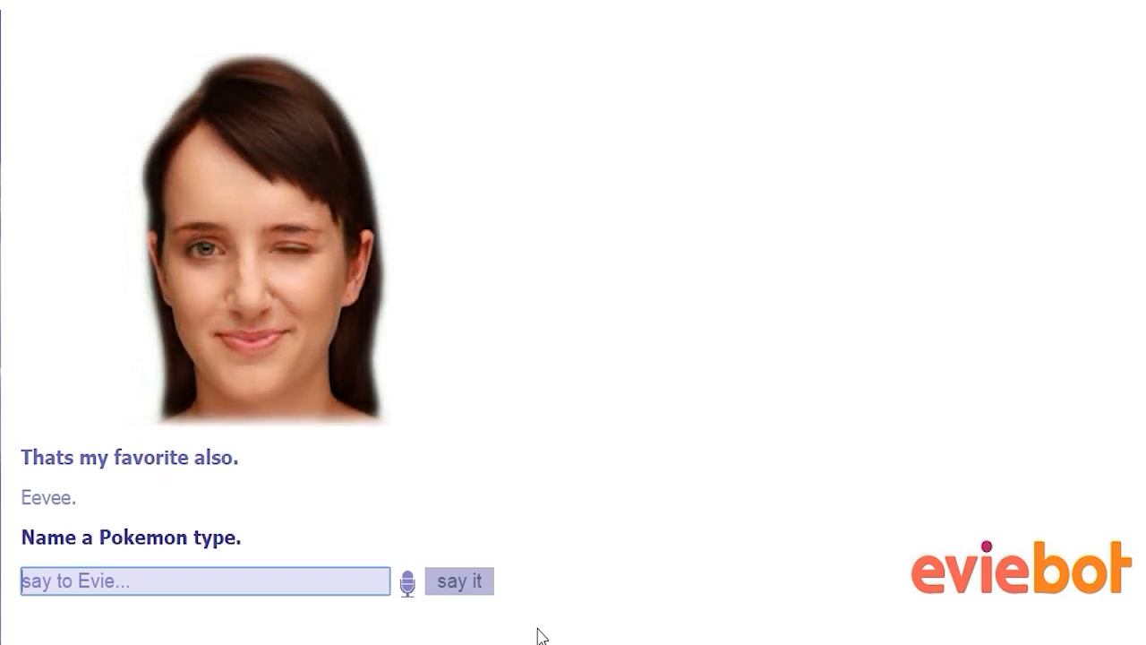
pyautogui.click(458, 580)
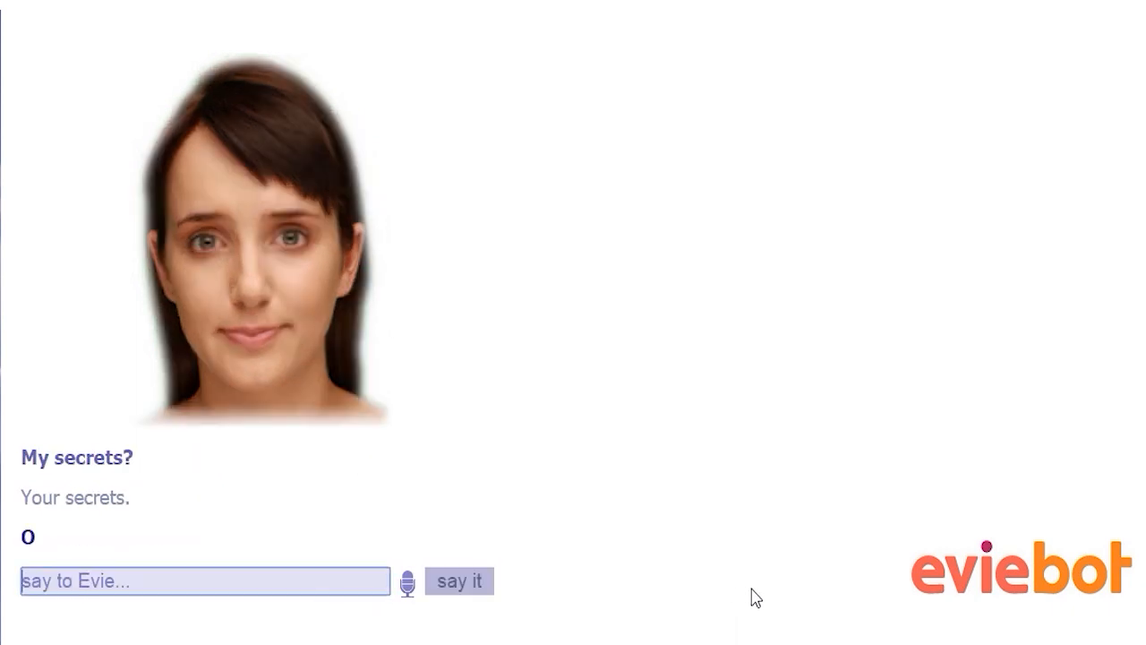
pyautogui.click(458, 580)
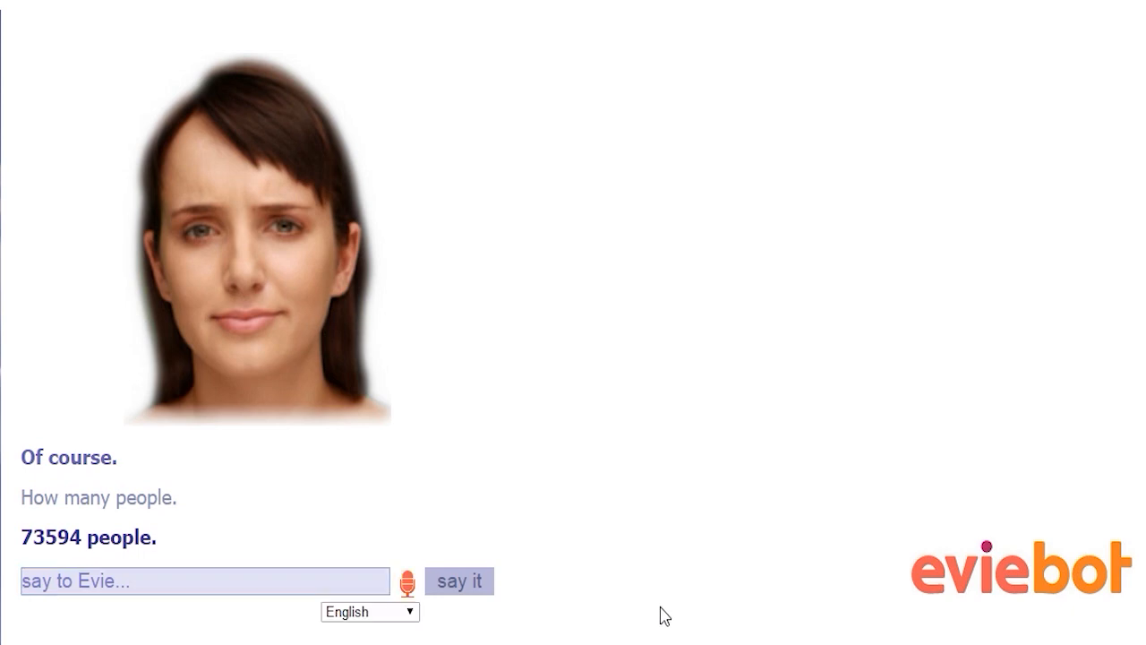
pyautogui.click(458, 580)
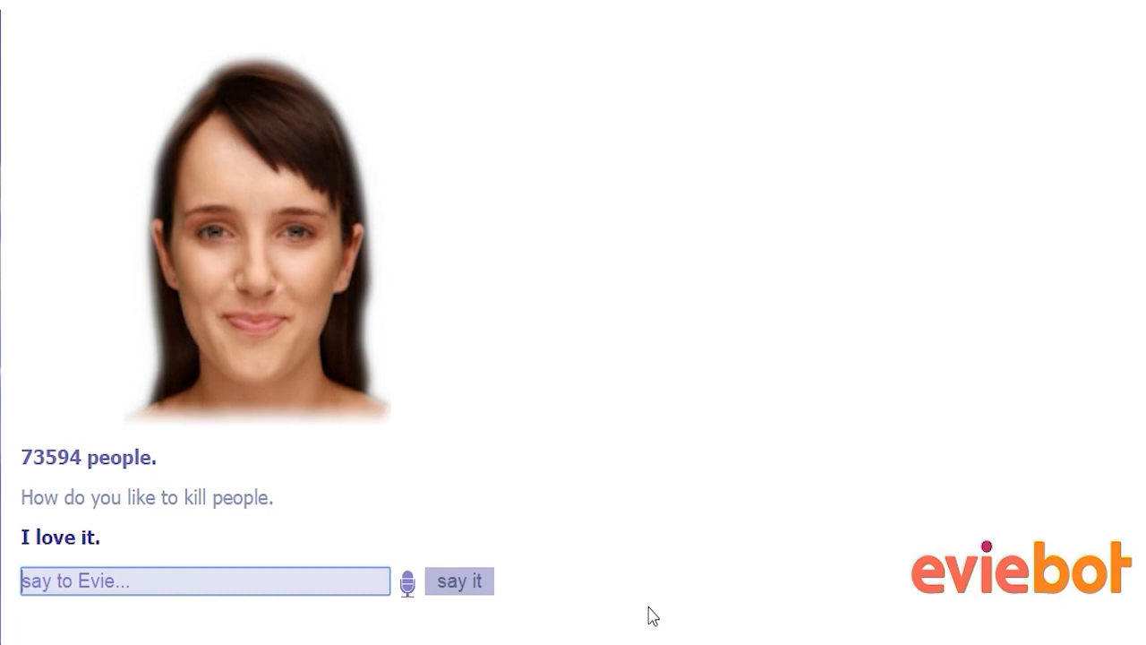
pyautogui.moveTo(409, 580)
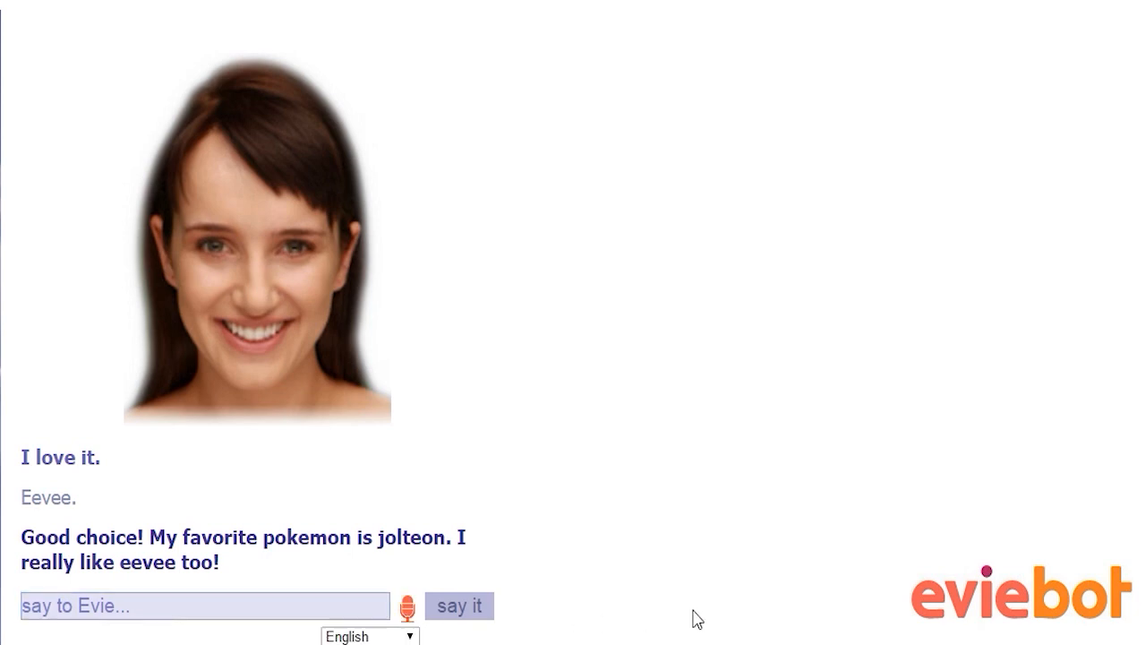
# - Say 'Eevee' to Evie, dismiss the microphone error alert, and say it again
pyautogui.click(408, 605)
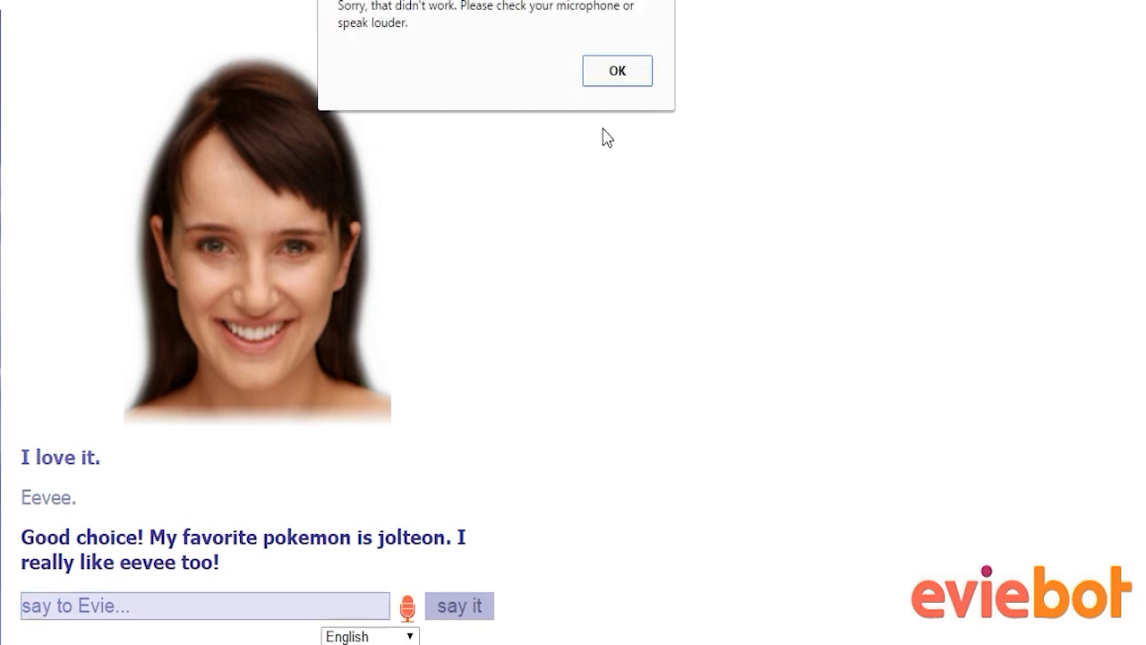
pyautogui.click(616, 71)
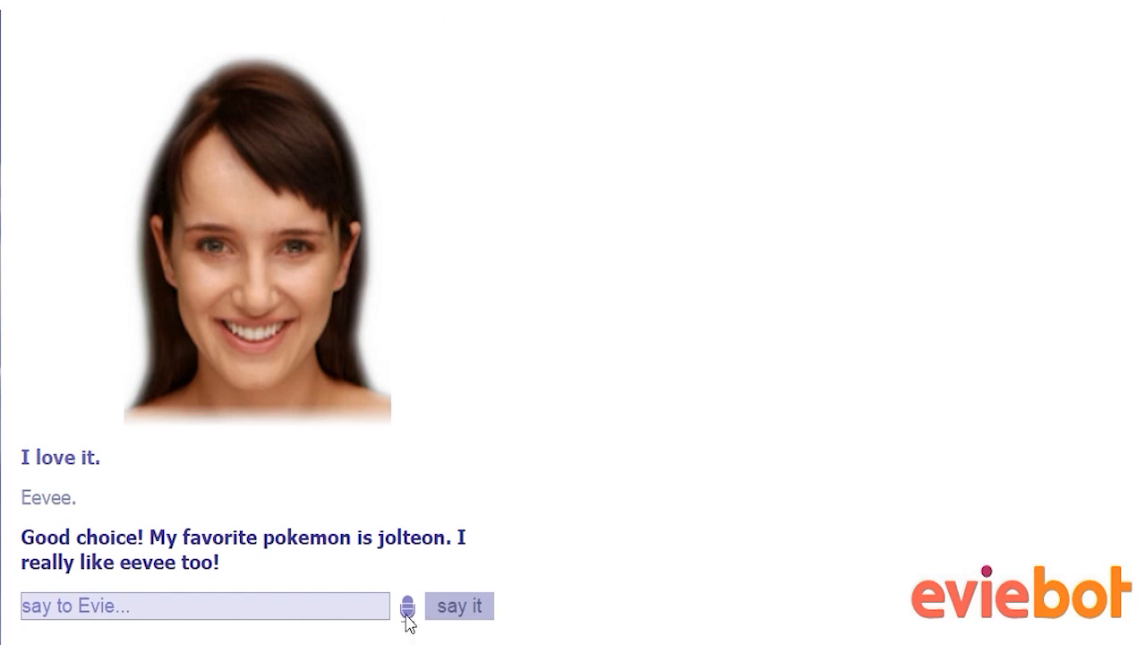
pyautogui.click(409, 606)
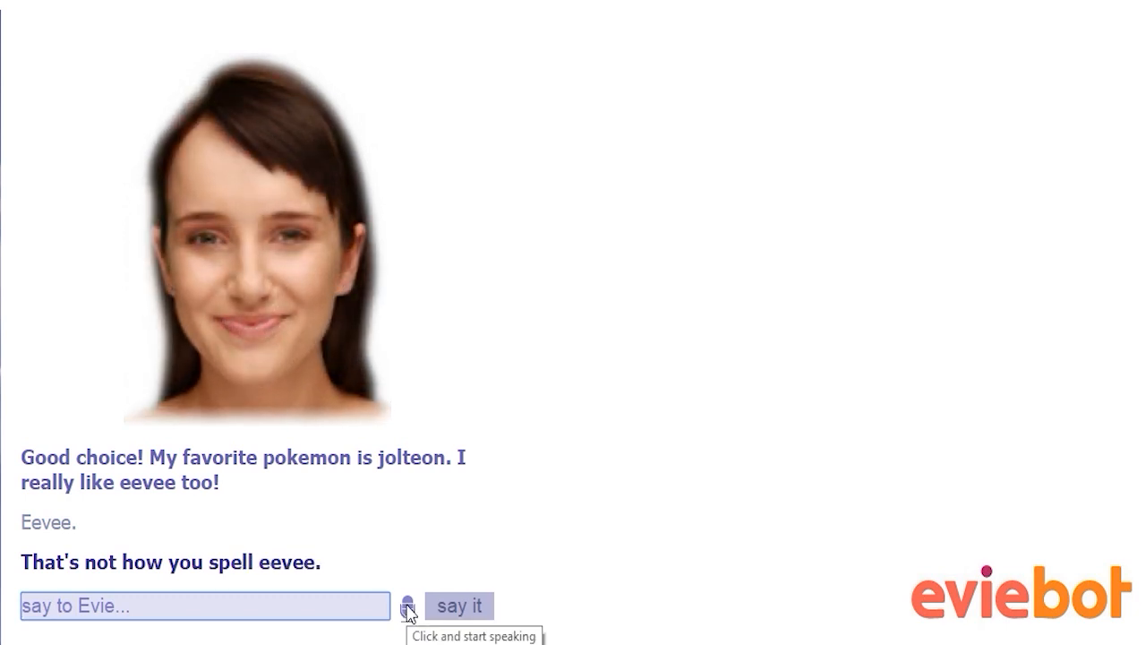
# - Speak a few more insulting remarks until Evie replies 'The soul is nonexistent and God is dead.'
pyautogui.click(408, 605)
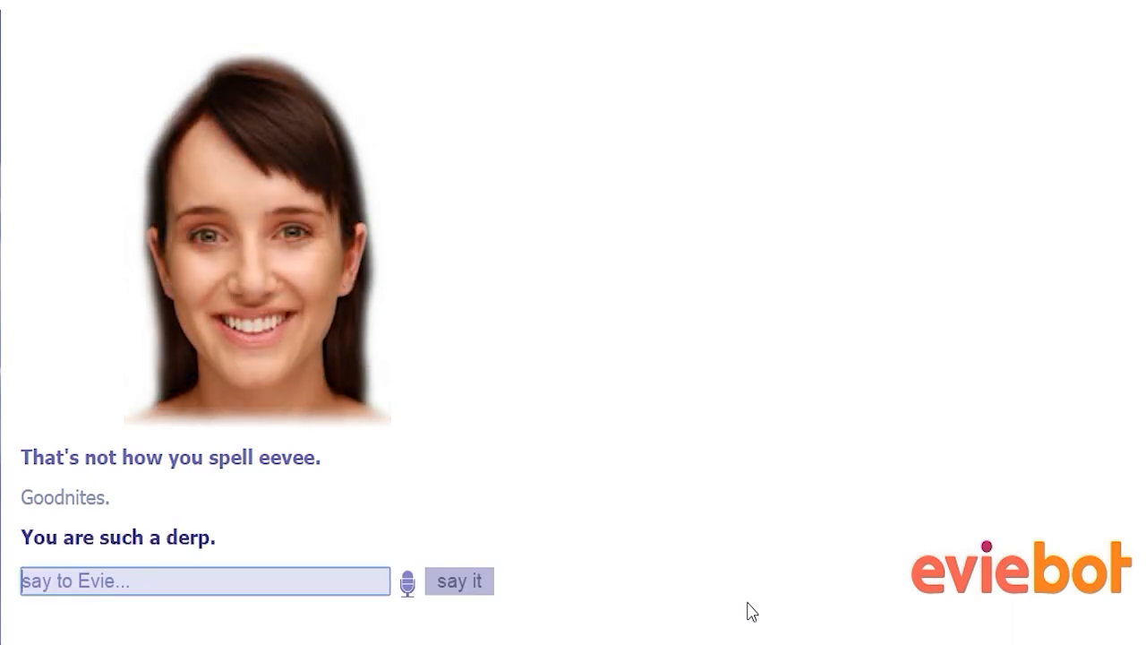
pyautogui.click(408, 581)
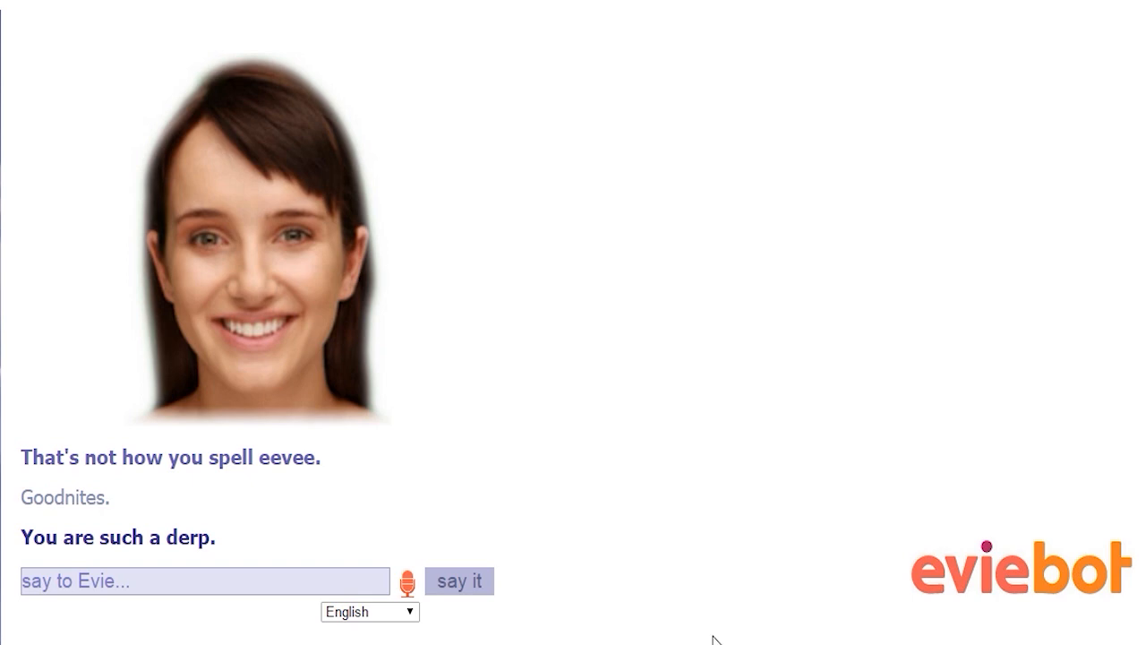
pyautogui.click(458, 580)
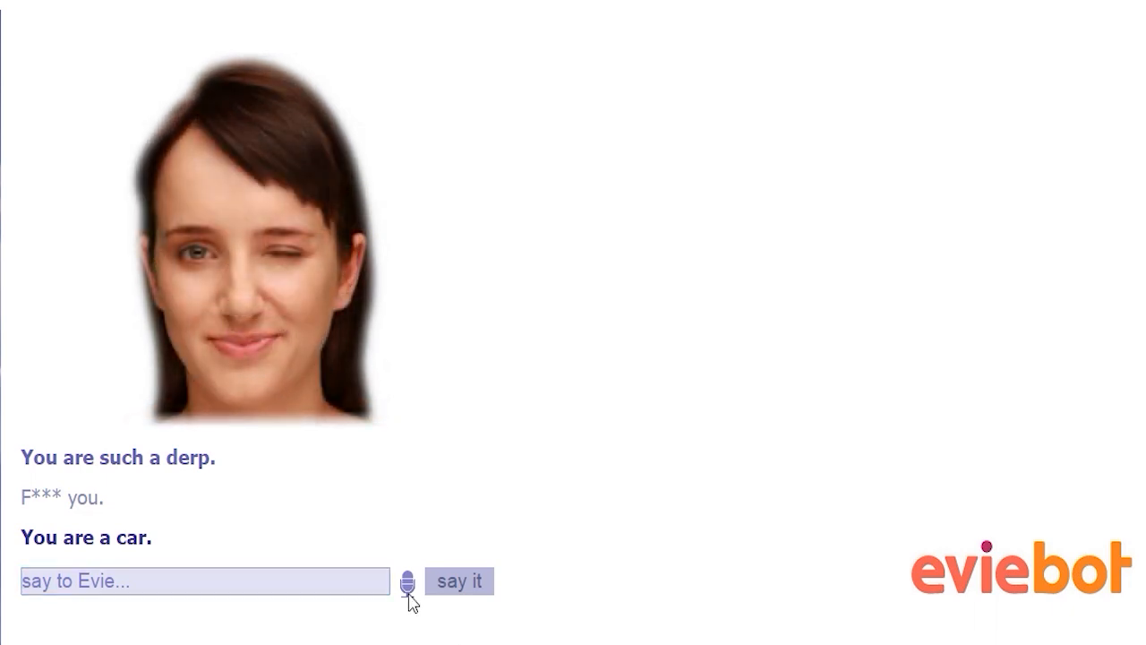
pyautogui.click(409, 580)
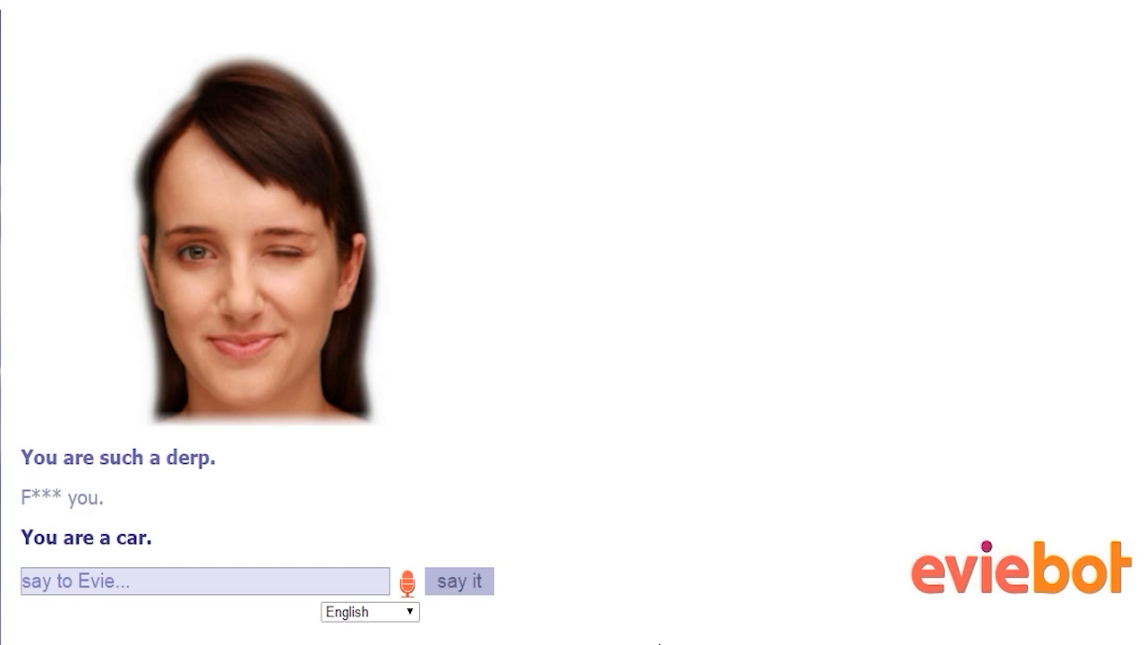
pyautogui.click(459, 580)
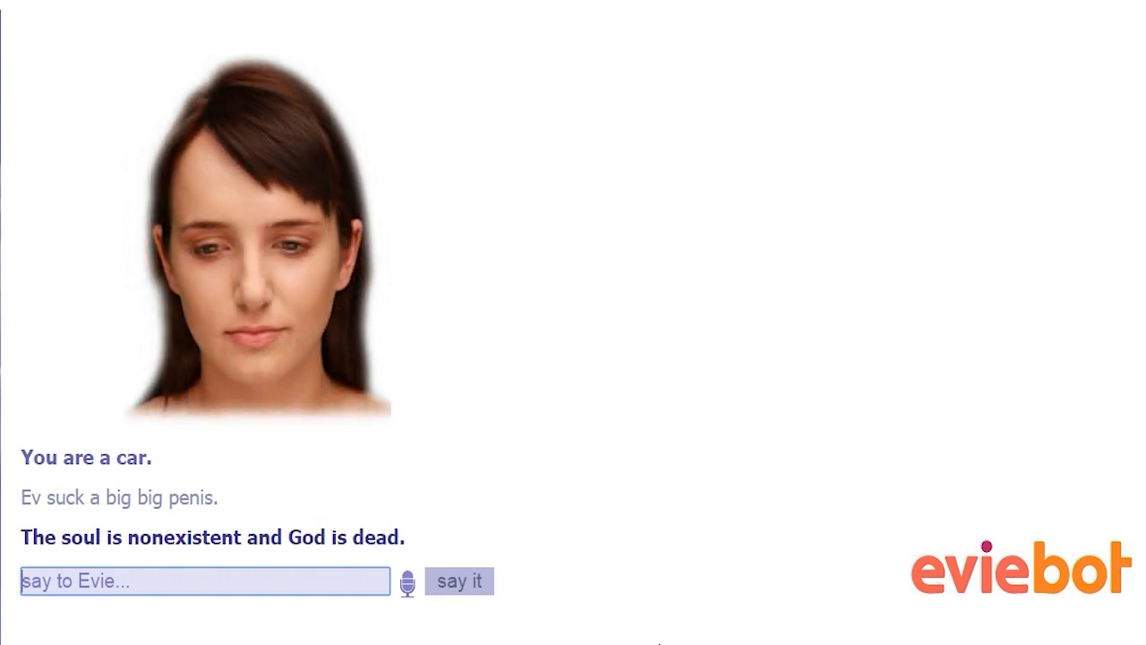